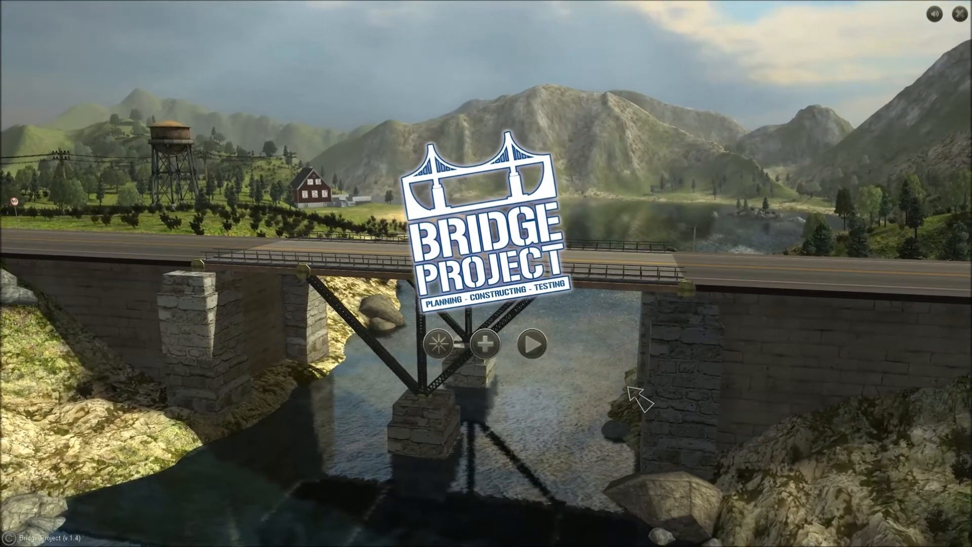
Continue from the title screen to the Finished: Rural #3 results panel
left_click(529, 344)
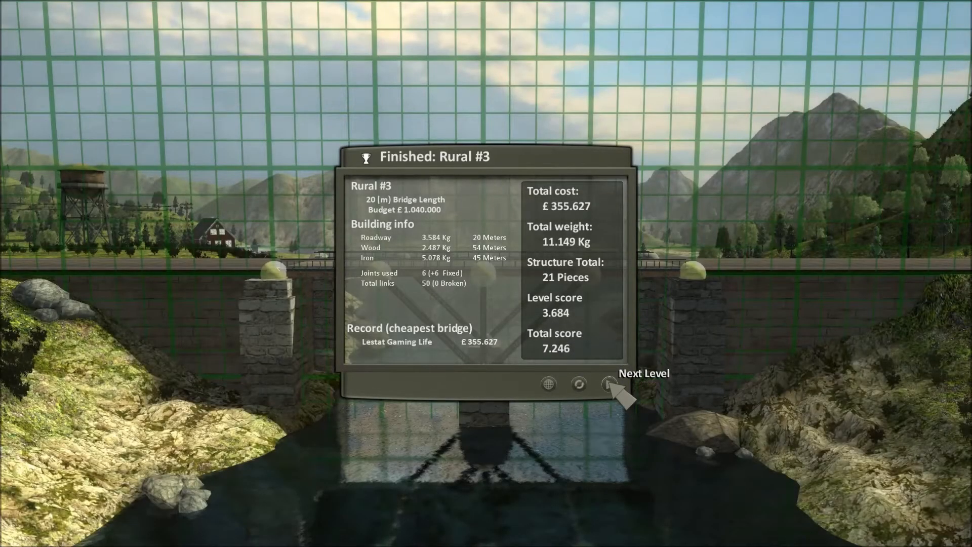
mouse_move(545, 242)
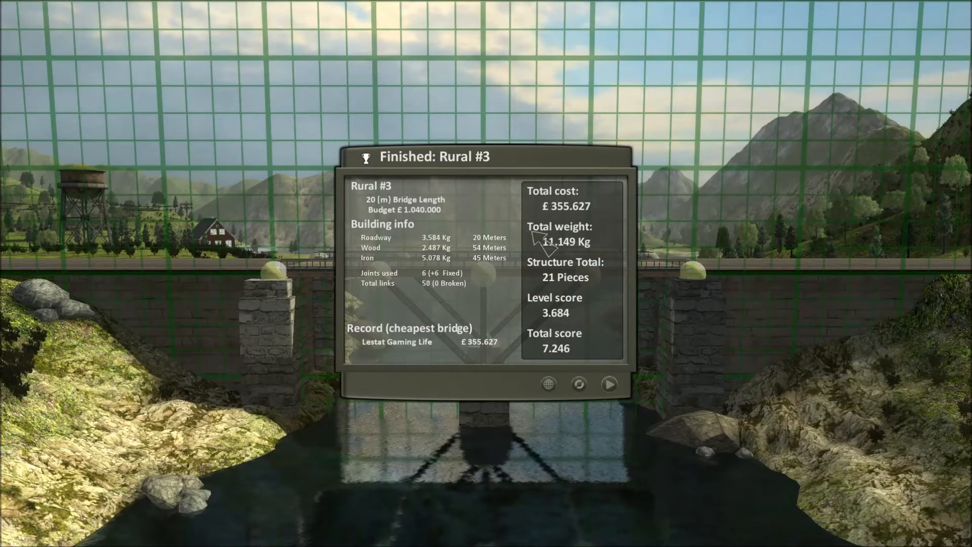
mouse_move(480, 176)
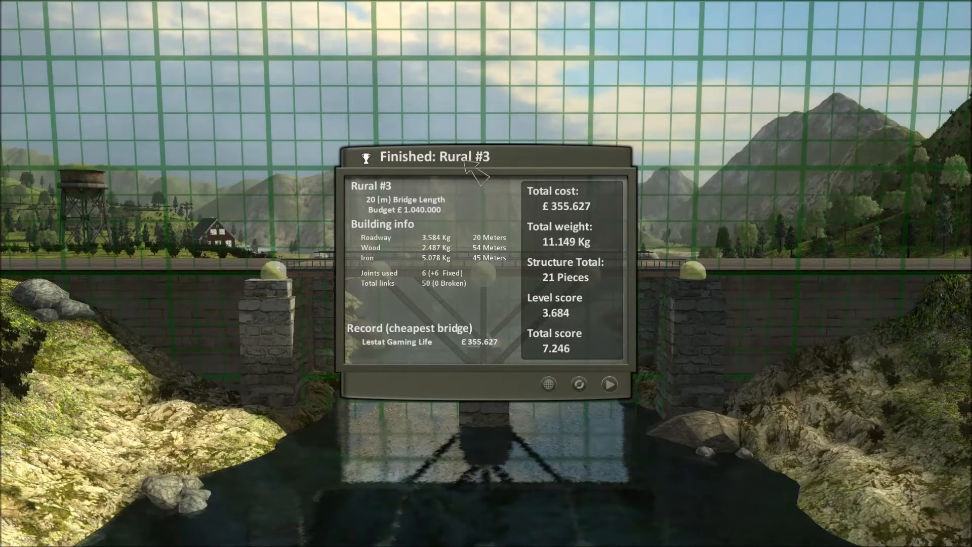
Advance to Rural #4 and bring up the materials list to pick the Suspension cable
left_click(608, 383)
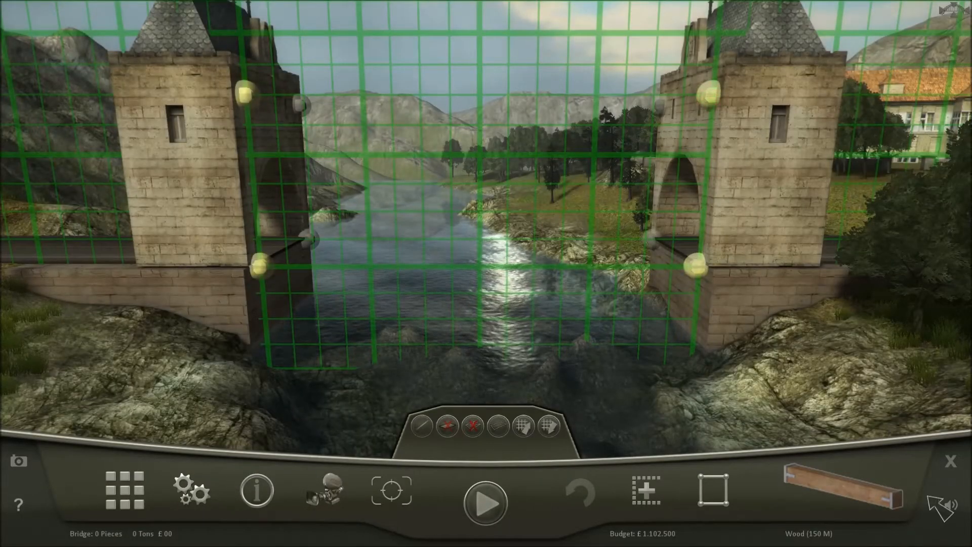
left_click(843, 499)
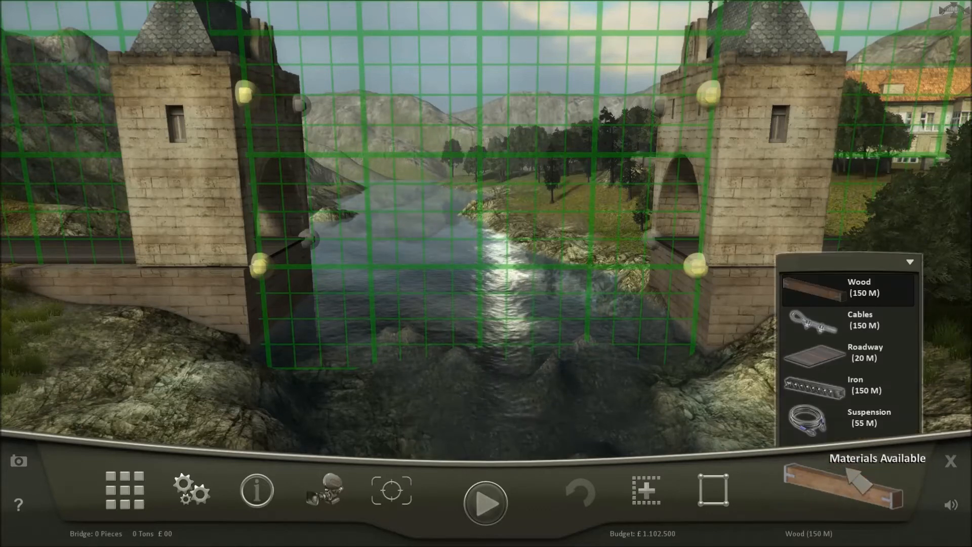
mouse_move(819, 430)
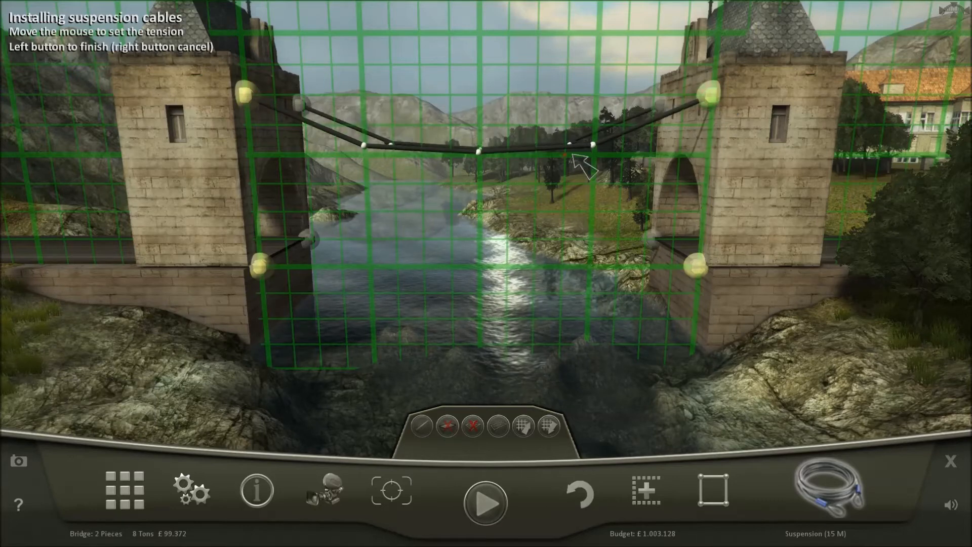
mouse_move(564, 177)
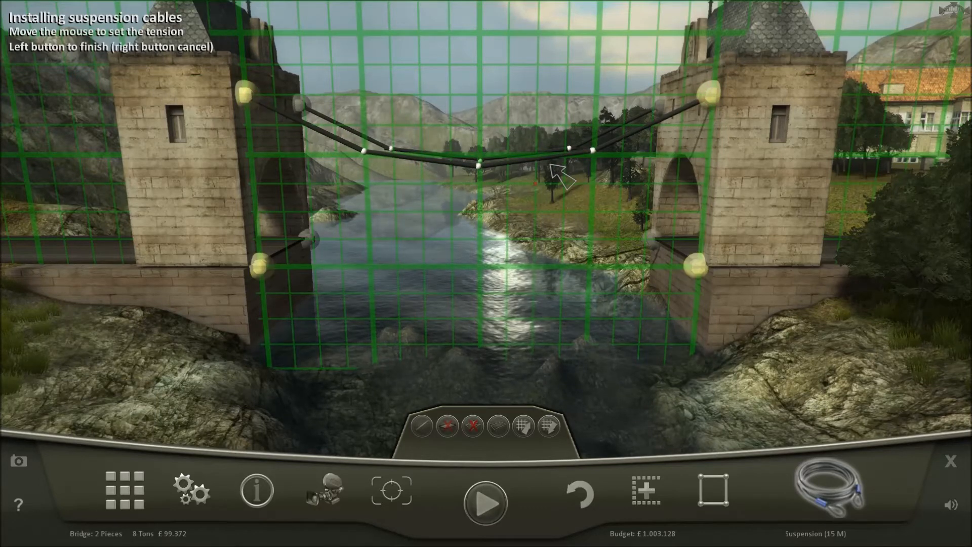
mouse_move(559, 51)
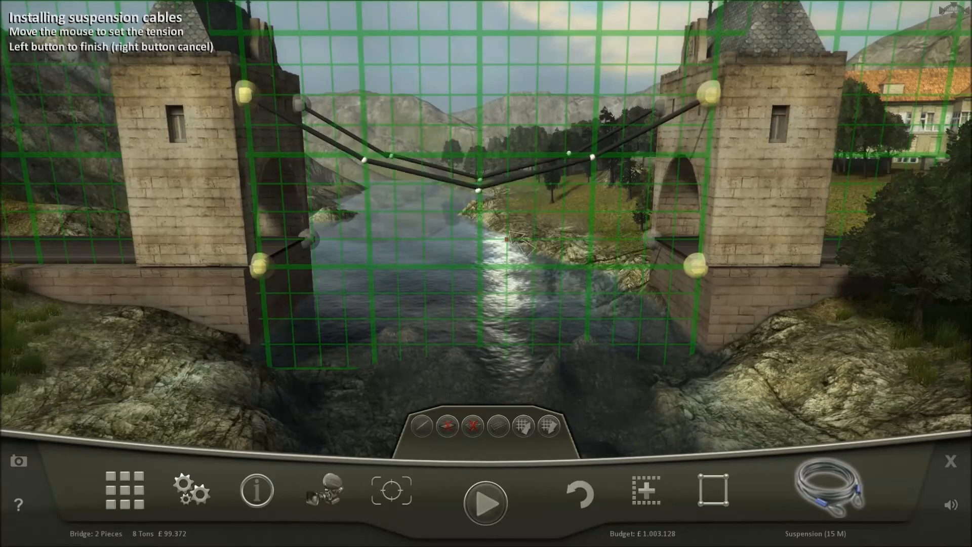
mouse_move(490, 183)
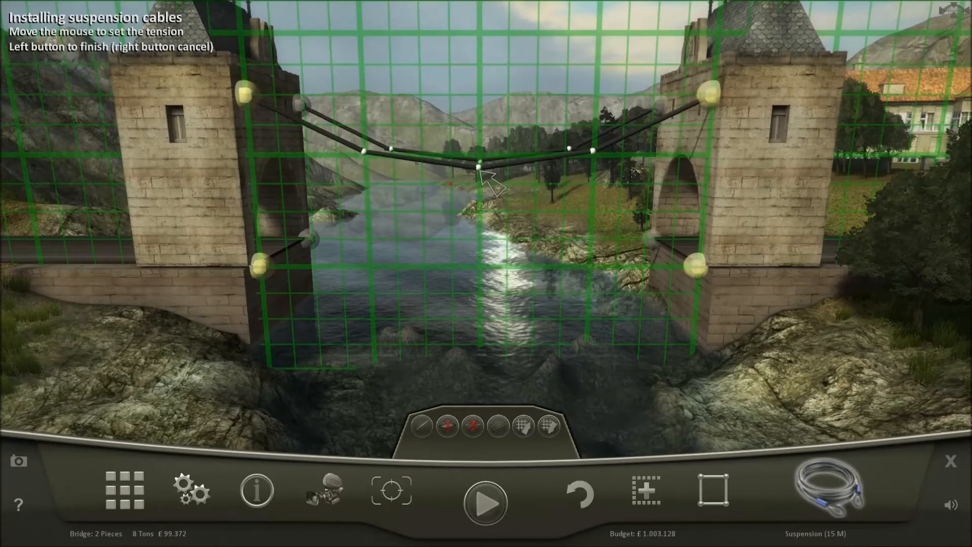
mouse_move(492, 181)
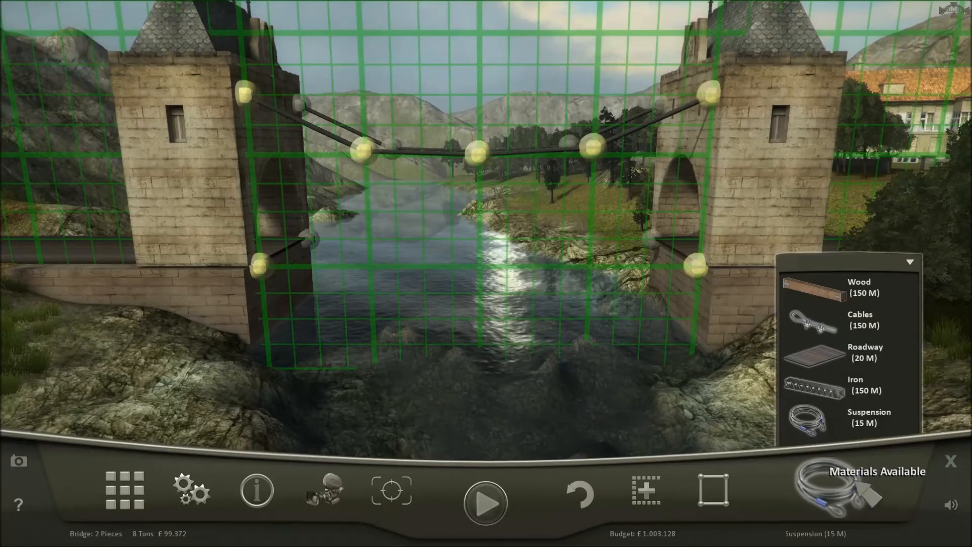
Run the roadway deck from the left tower across the gap until the deck material is used up
left_click(859, 287)
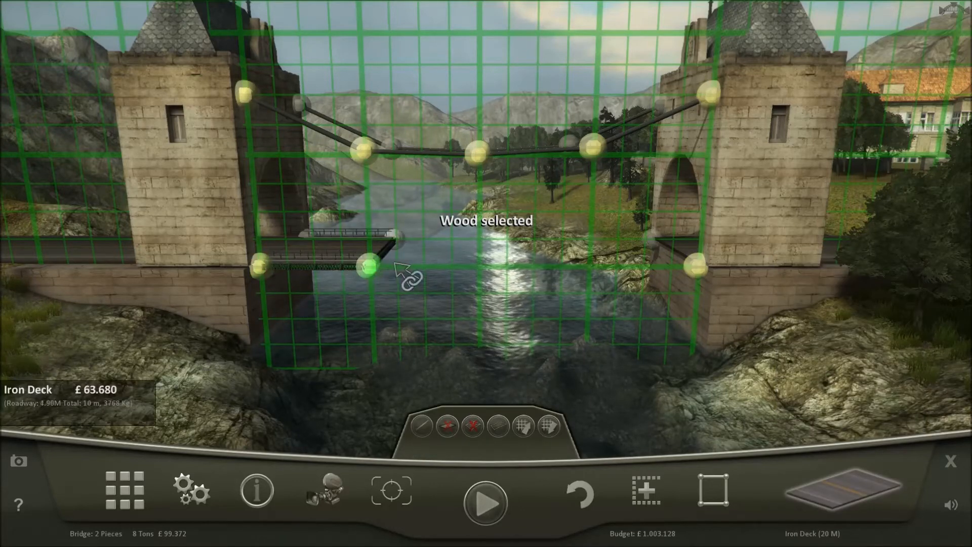
left_click(579, 493)
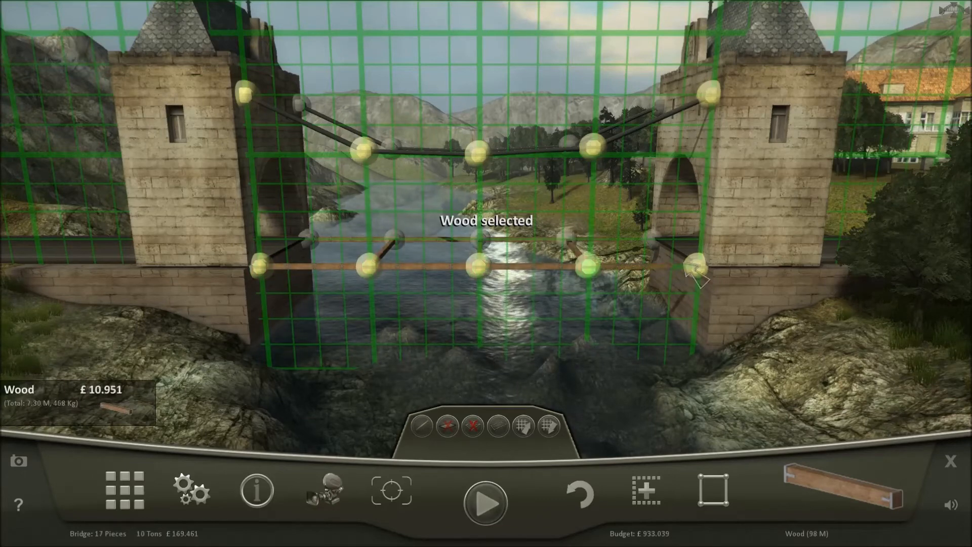
left_click(844, 489)
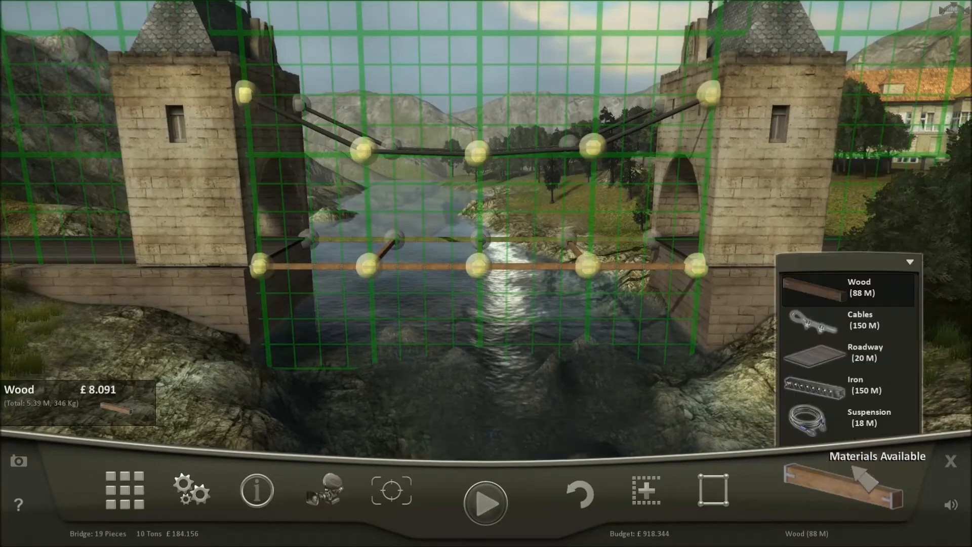
left_click(864, 352)
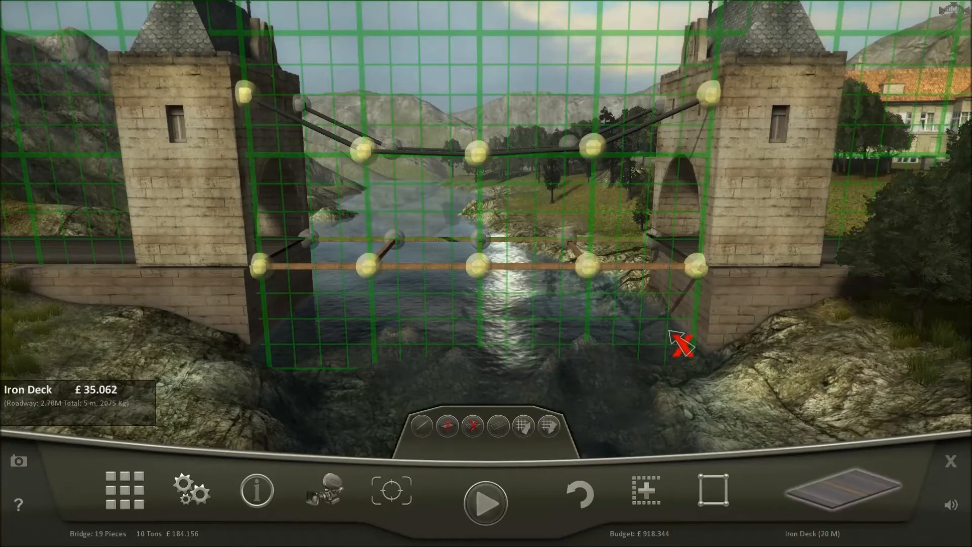
mouse_move(322, 270)
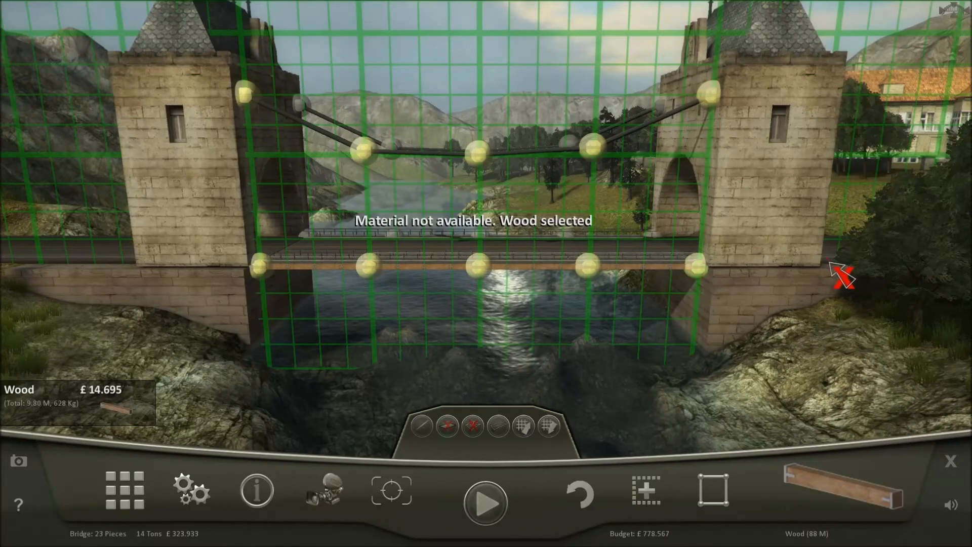
left_click(840, 492)
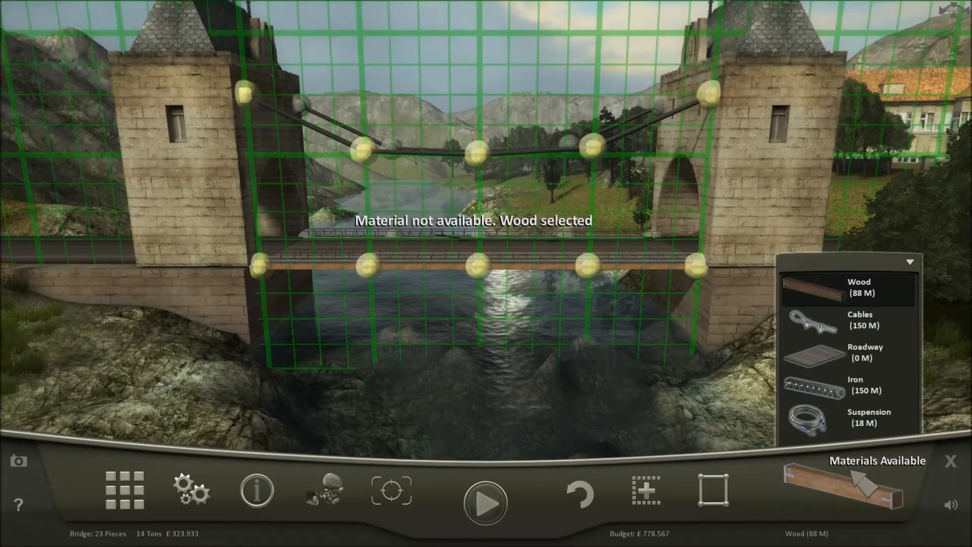
mouse_move(844, 400)
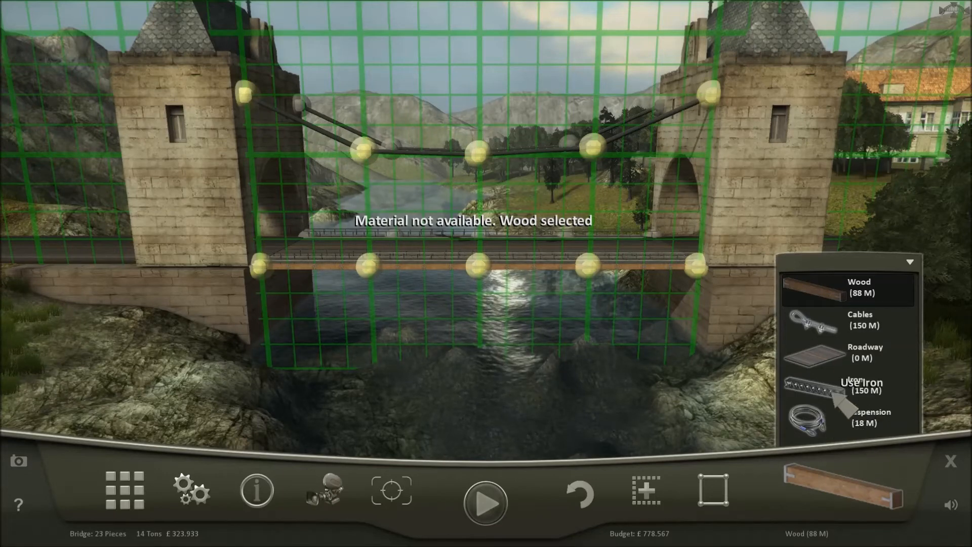
Tie the deck to the cable and towers with iron and cable members, then launch the load test
left_click(861, 318)
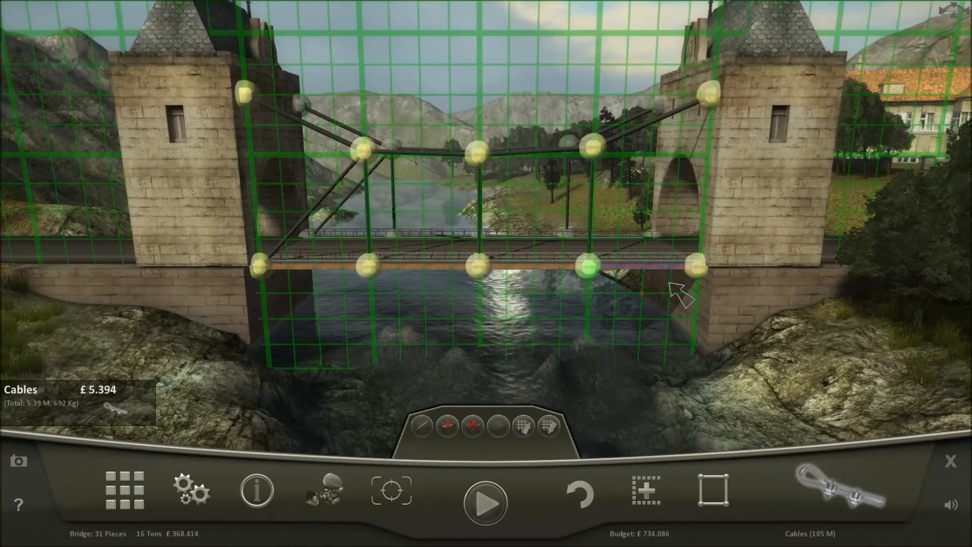
mouse_move(485, 502)
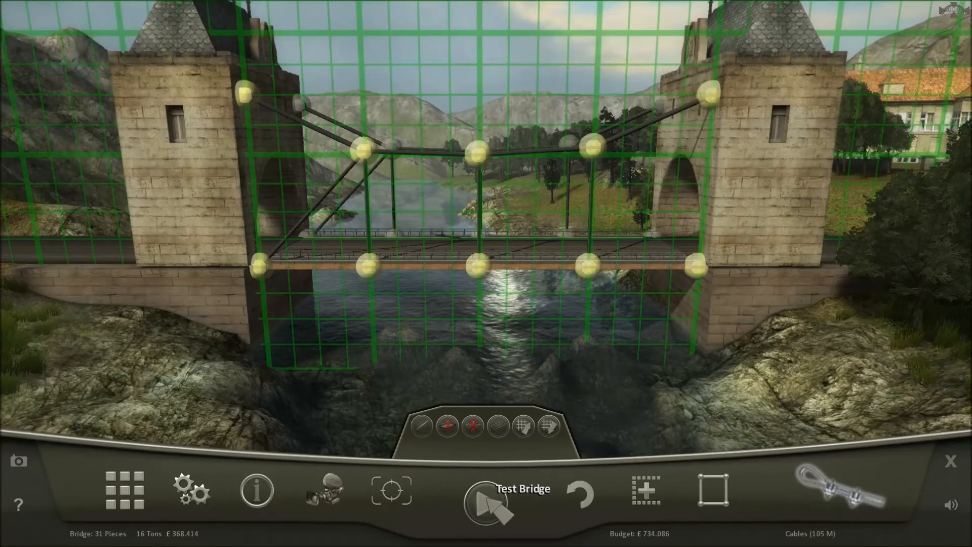
left_click(486, 504)
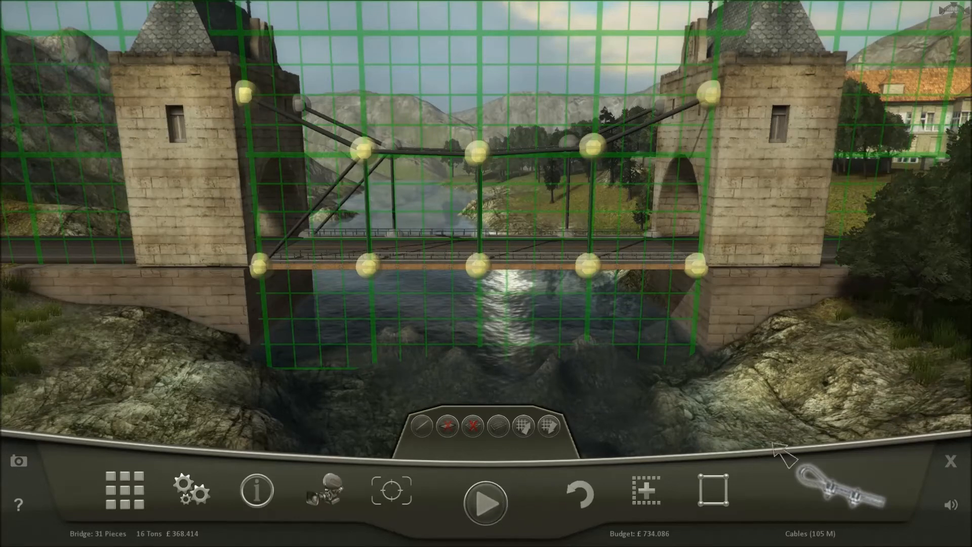
left_click(838, 491)
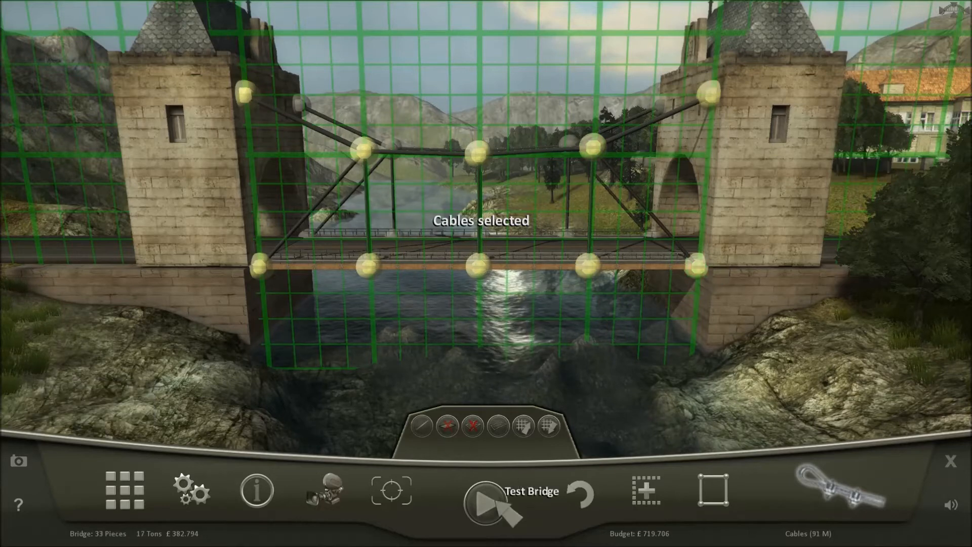
left_click(487, 492)
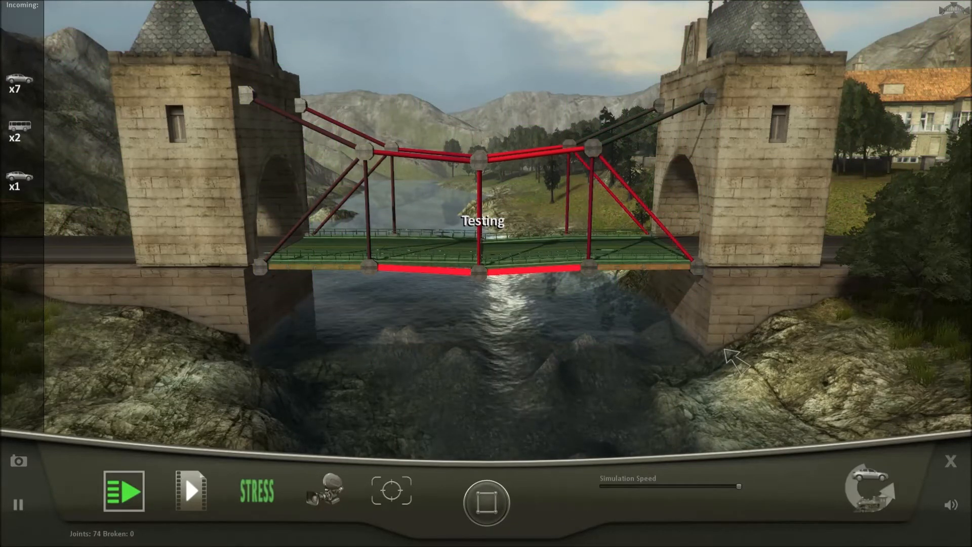
Acknowledge the 'Bridge failed' result with 23 broken joints and return to editing
left_click(123, 490)
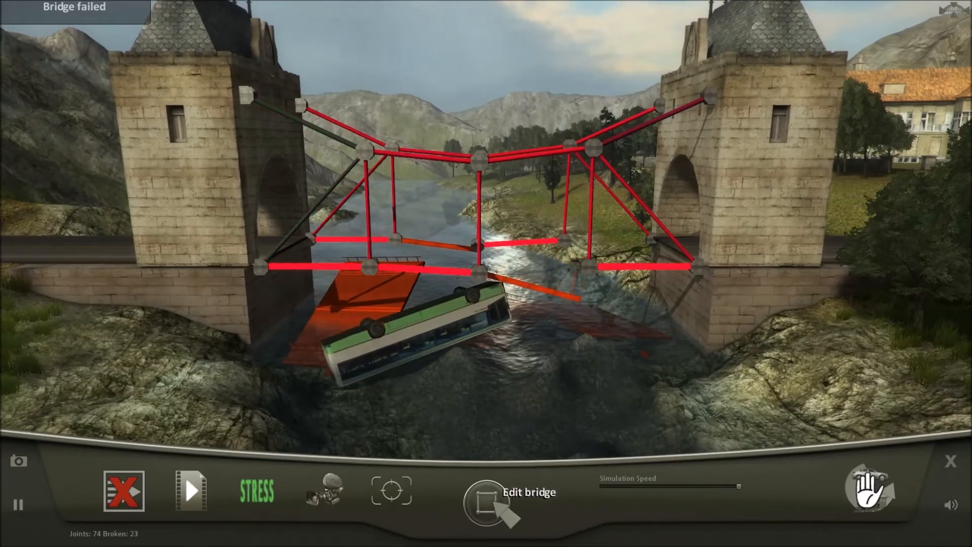
left_click(488, 492)
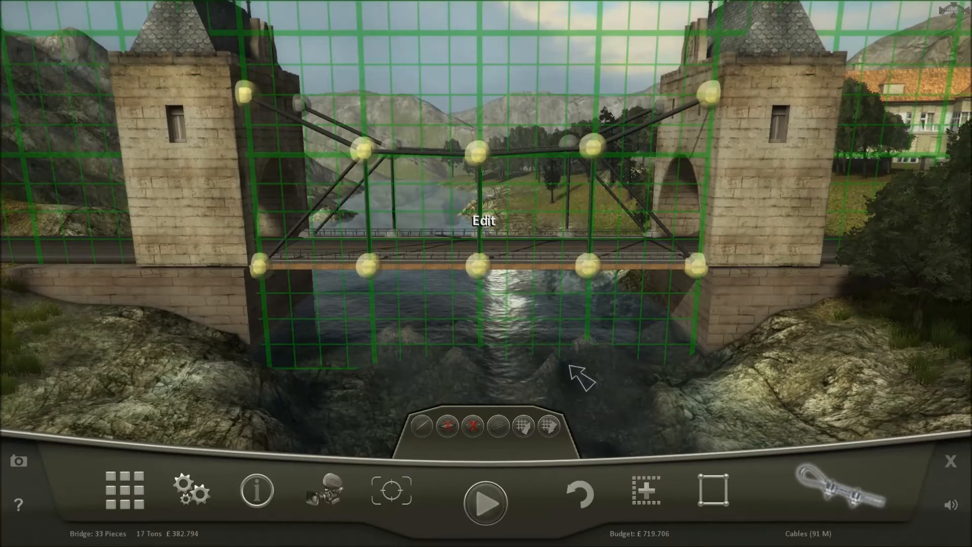
mouse_move(844, 496)
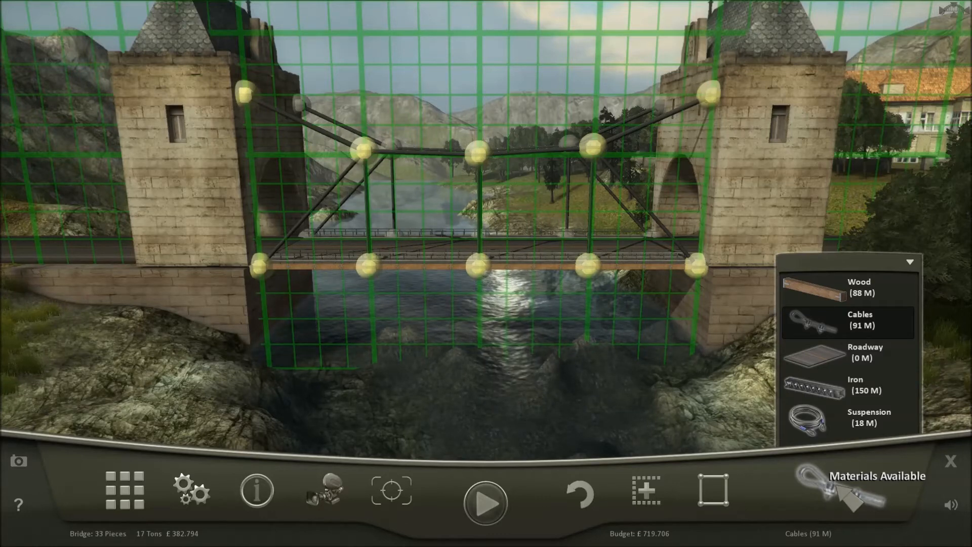
mouse_move(867, 422)
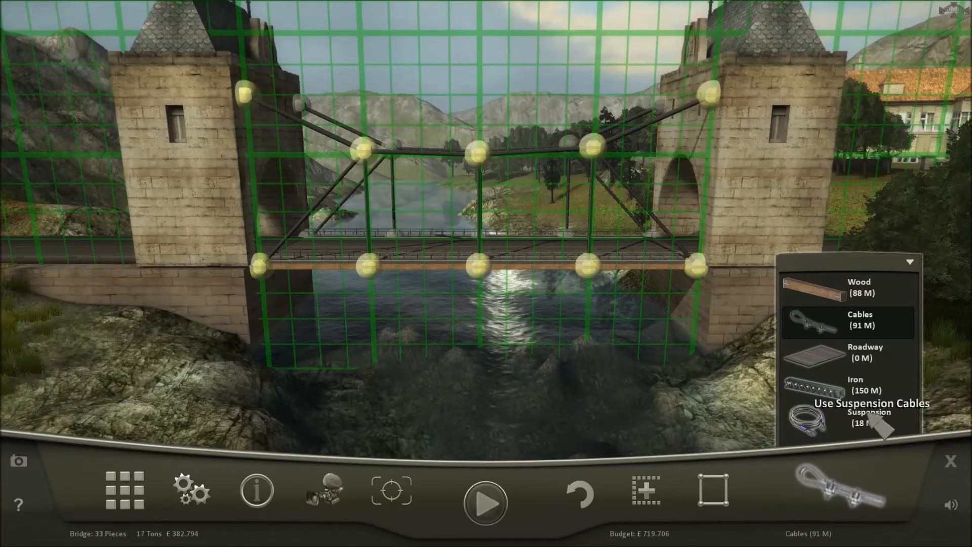
mouse_move(843, 397)
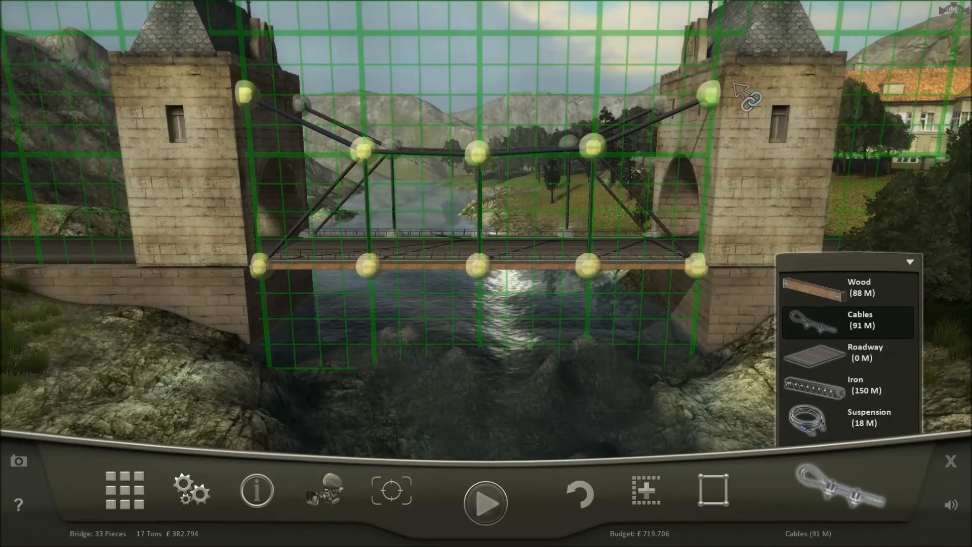
mouse_move(788, 100)
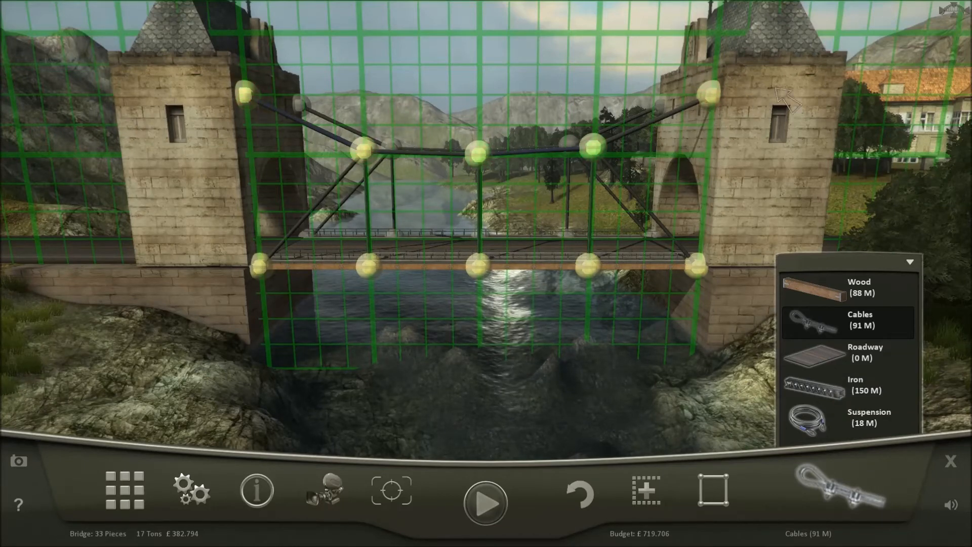
mouse_move(255, 94)
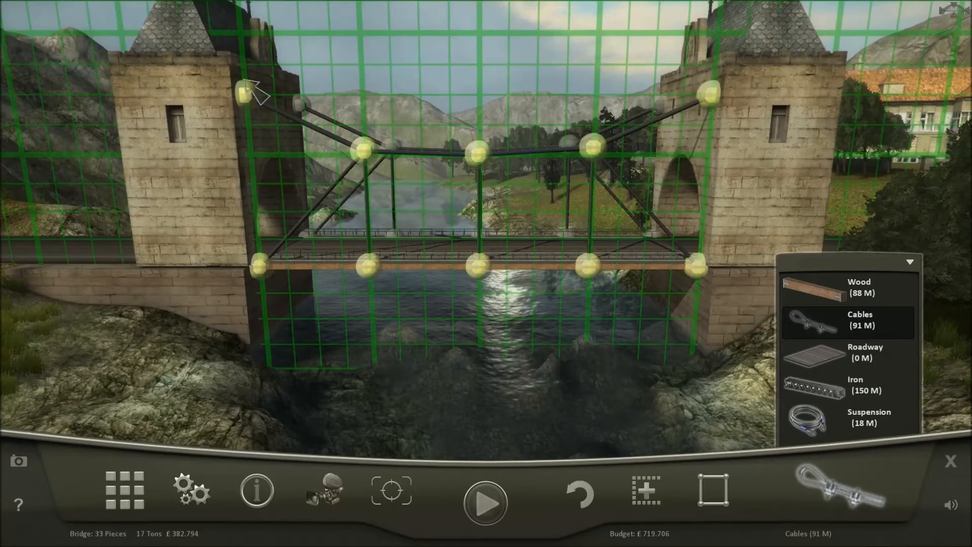
mouse_move(753, 103)
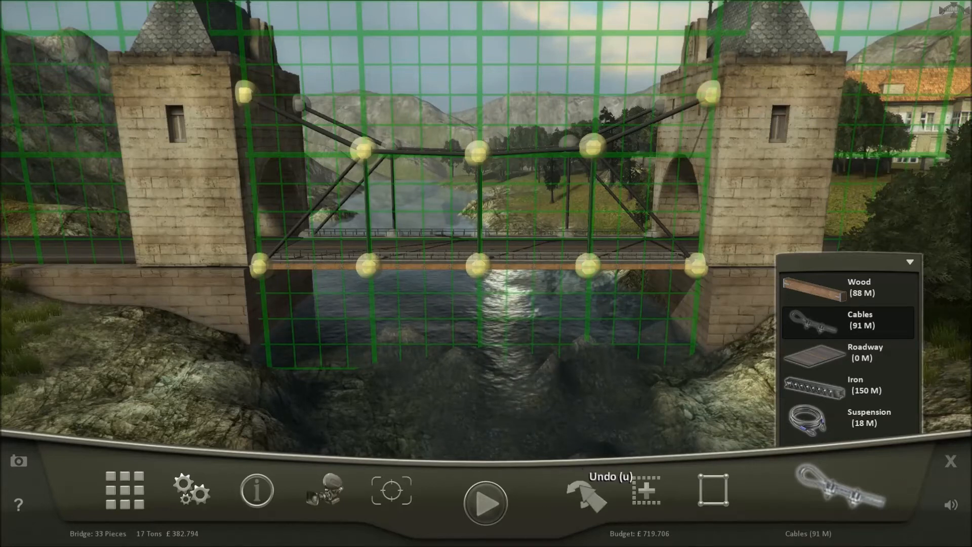
Restart the map and confirm, clearing all pieces and restoring the £1,182,500 budget
left_click(586, 490)
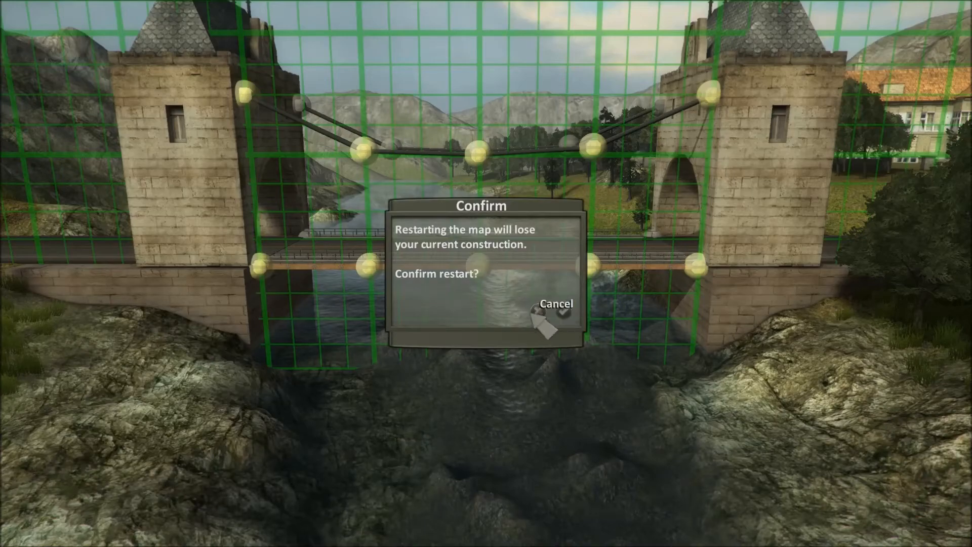
left_click(552, 310)
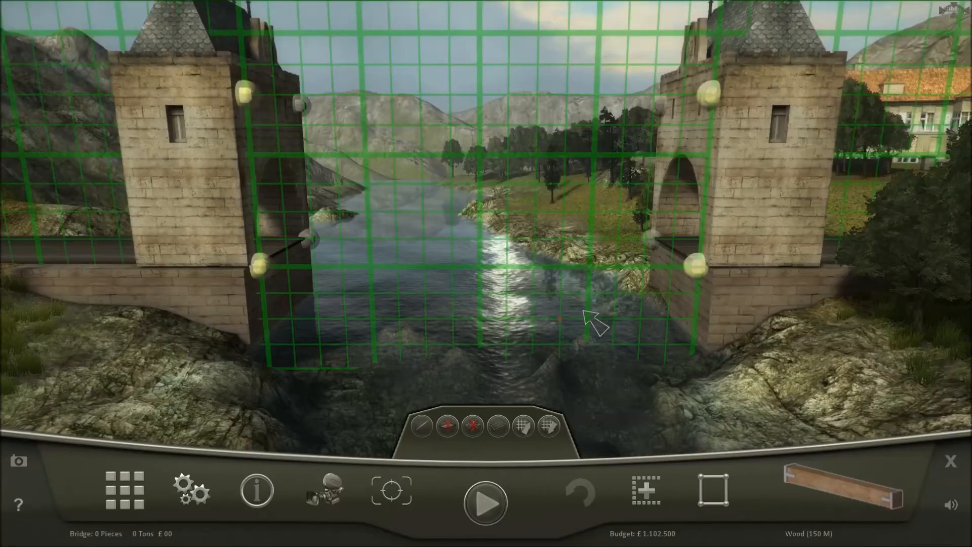
Angle iron braces out from the left tower's anchors and continue toward a 25-piece frame
left_click(855, 490)
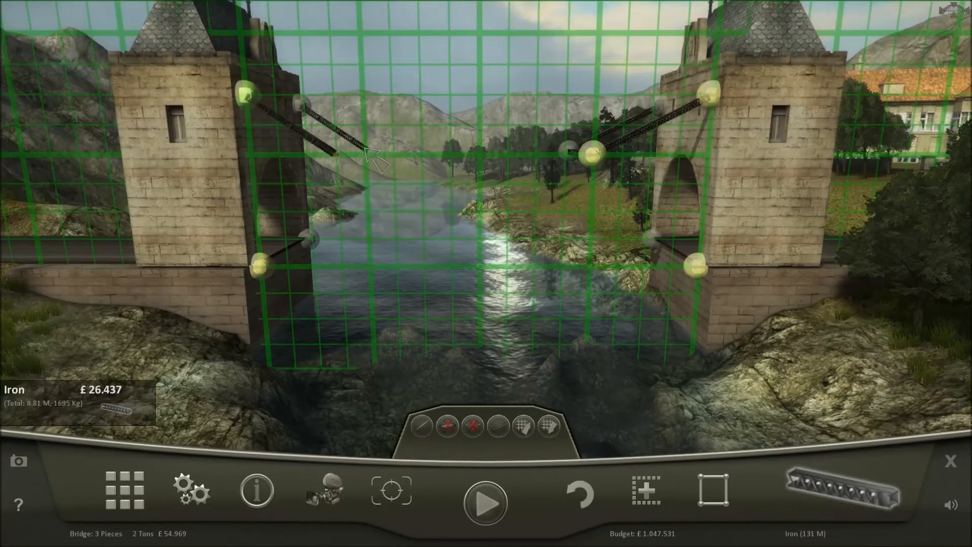
left_click(372, 164)
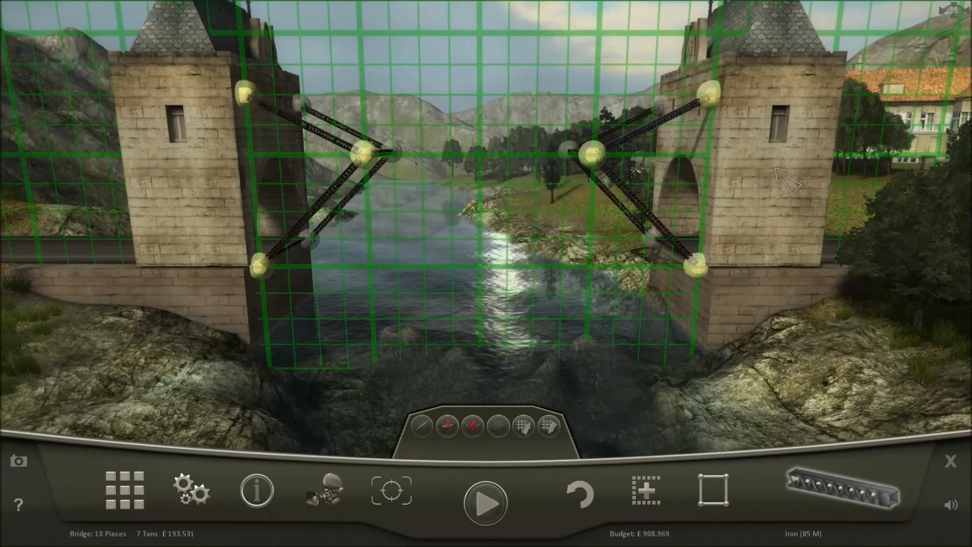
mouse_move(843, 493)
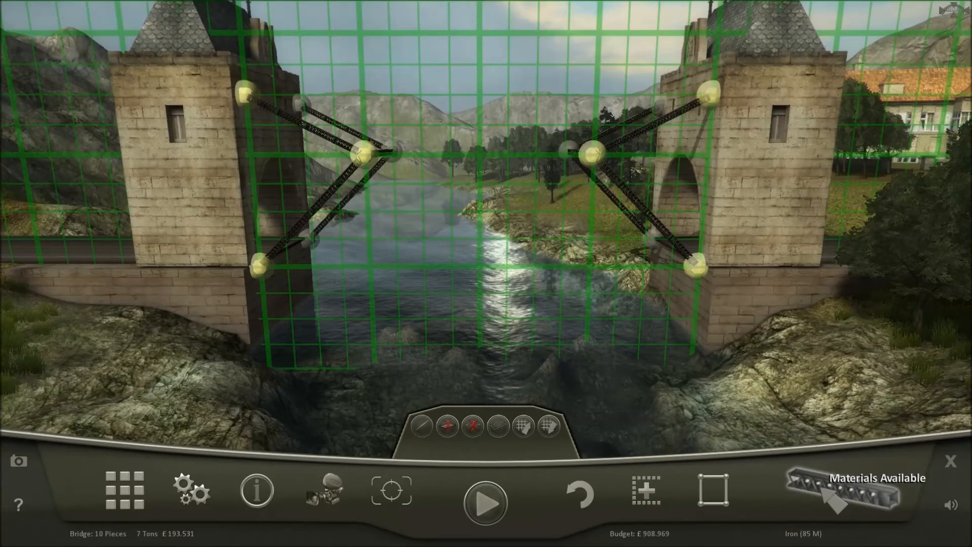
left_click(840, 501)
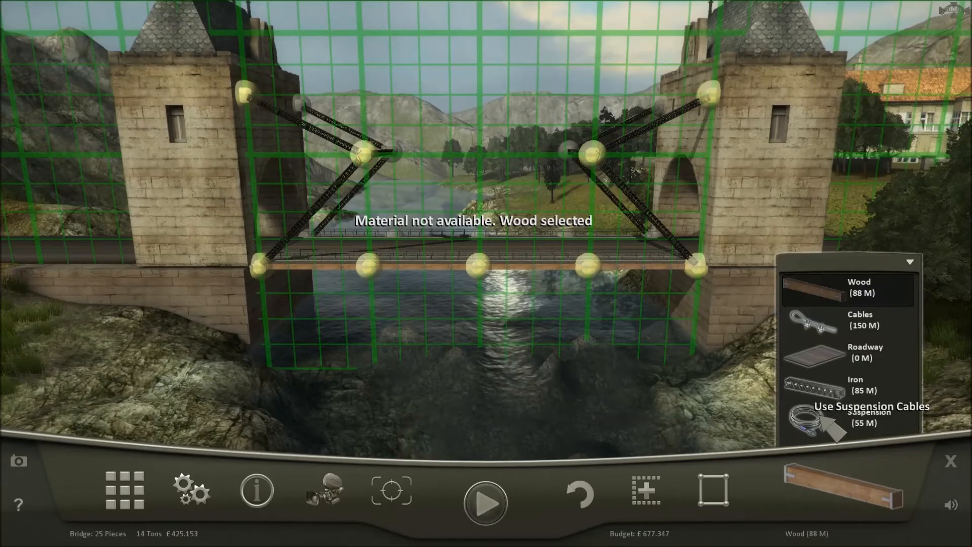
String a suspension cable between the brace tips, then return to iron for the hangers
left_click(851, 411)
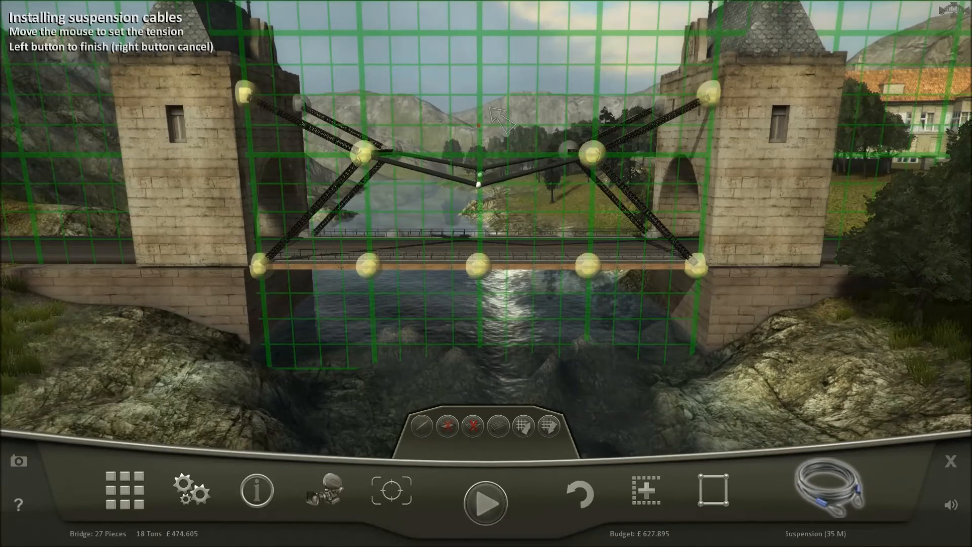
mouse_move(499, 164)
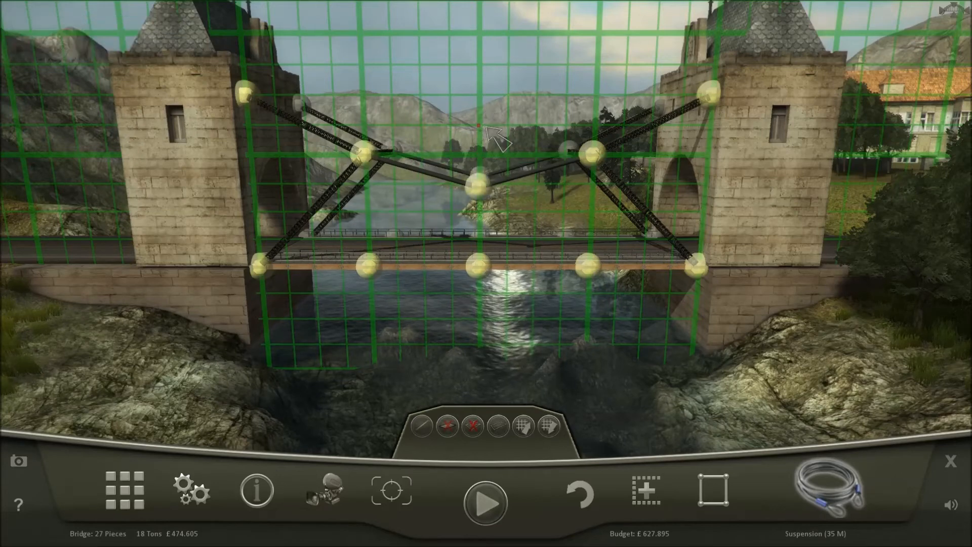
mouse_move(834, 490)
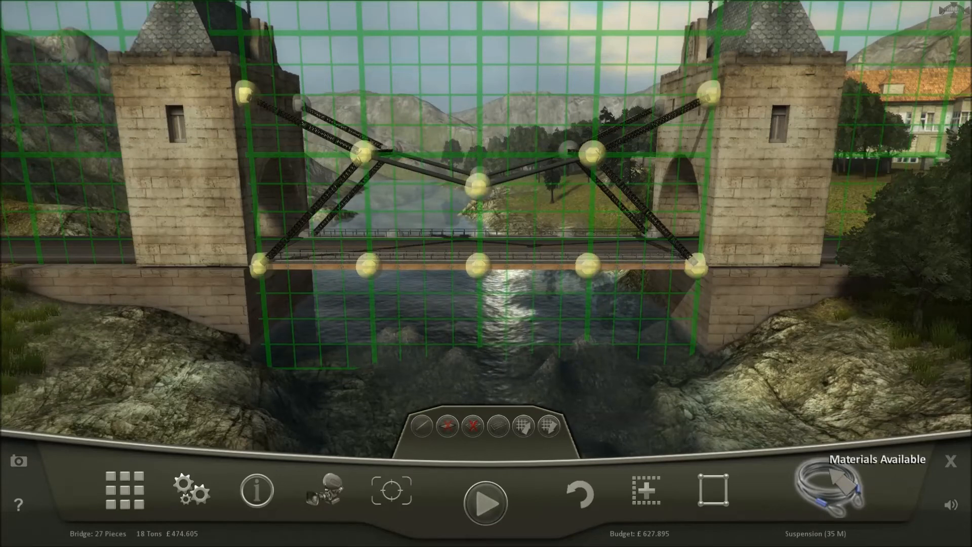
left_click(620, 267)
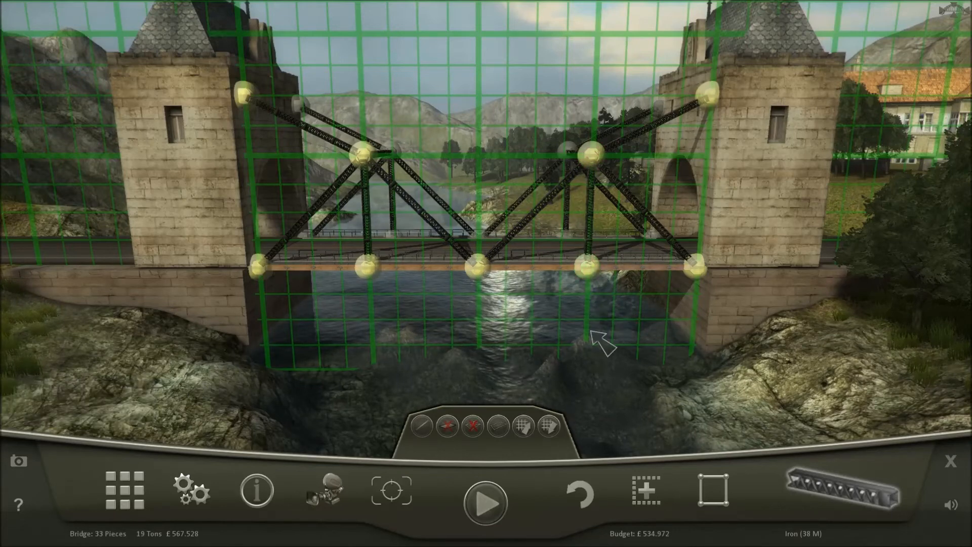
Run the test to a £567,528 cheapest-bridge record, then load Rural map #5
left_click(485, 502)
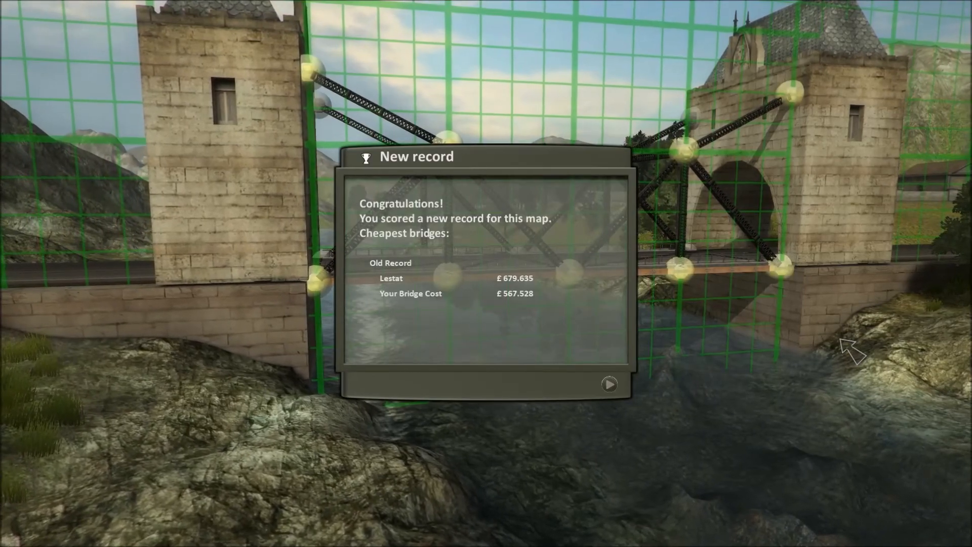
left_click(609, 385)
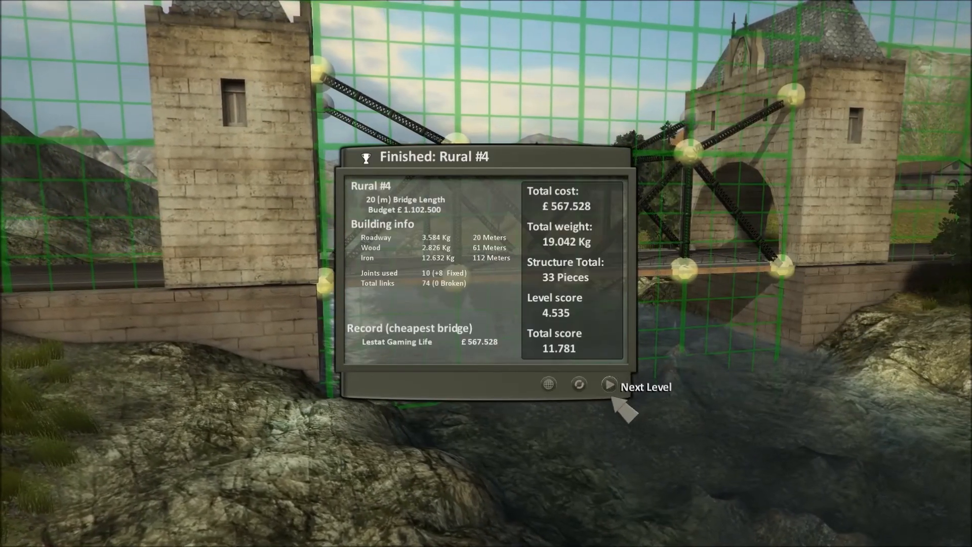
left_click(610, 384)
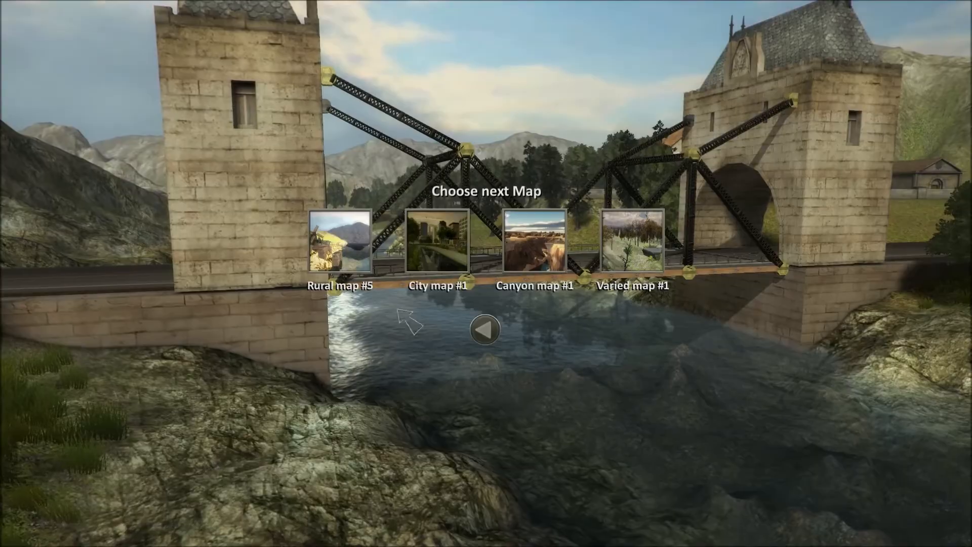
left_click(341, 241)
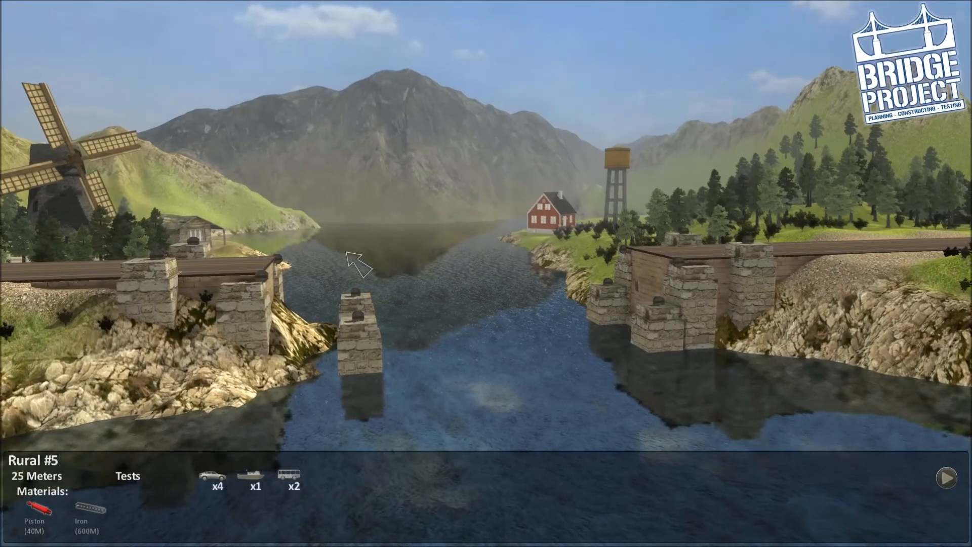